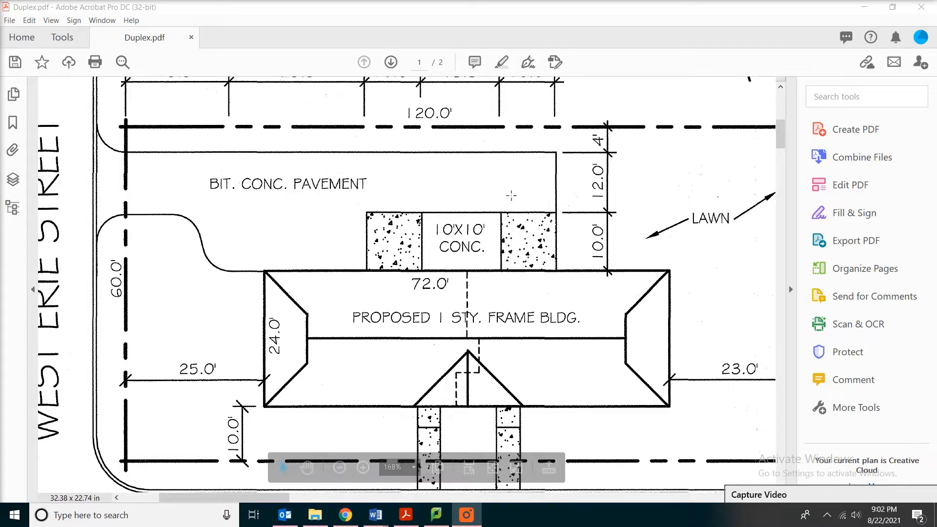
mouse_move(164, 226)
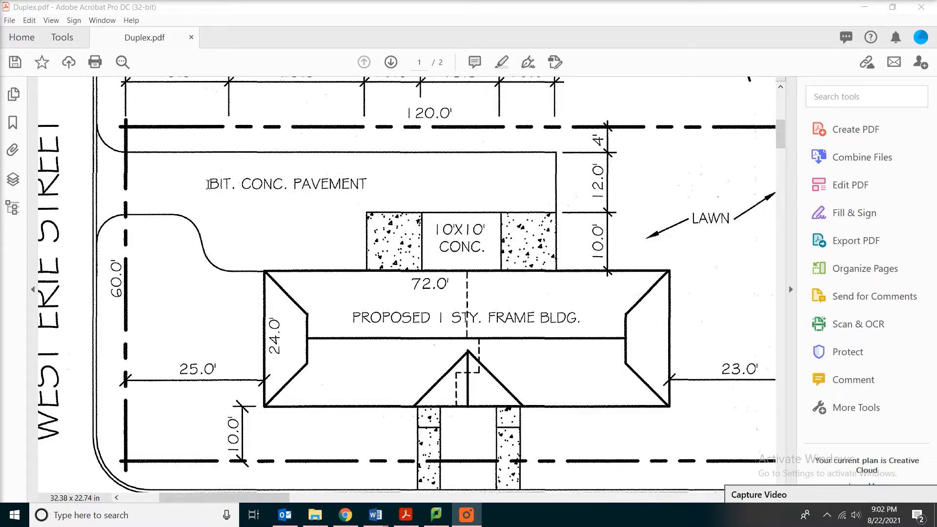
Place a sticky note above the 10'x10' CONC pad on the site plan.
double_click(287, 184)
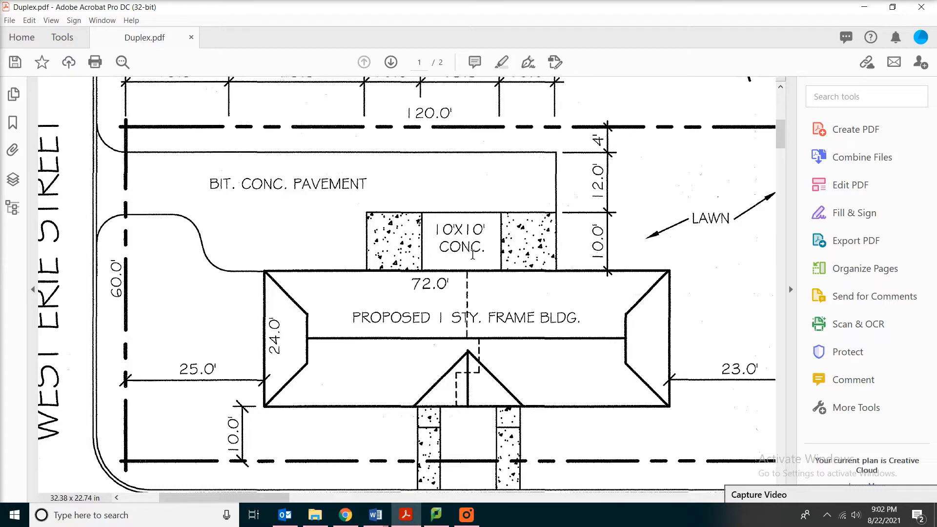
mouse_move(490, 243)
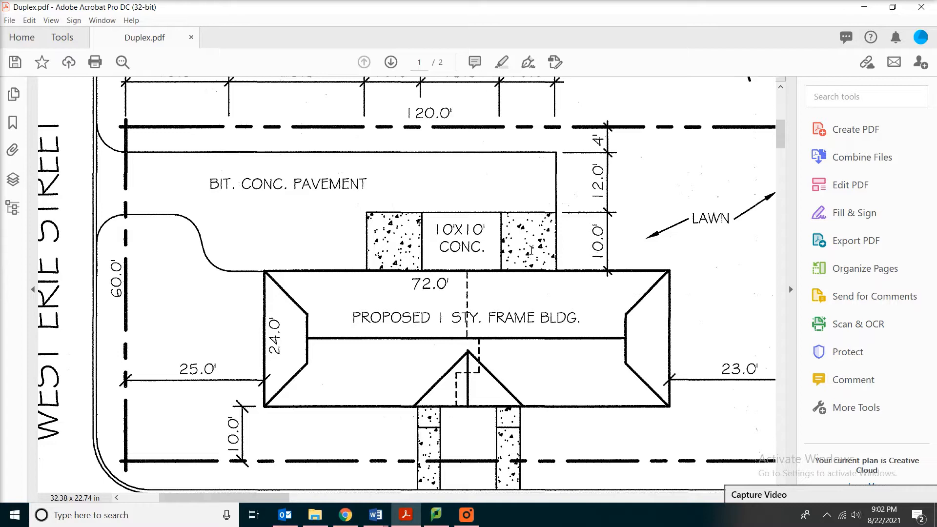
mouse_move(526, 263)
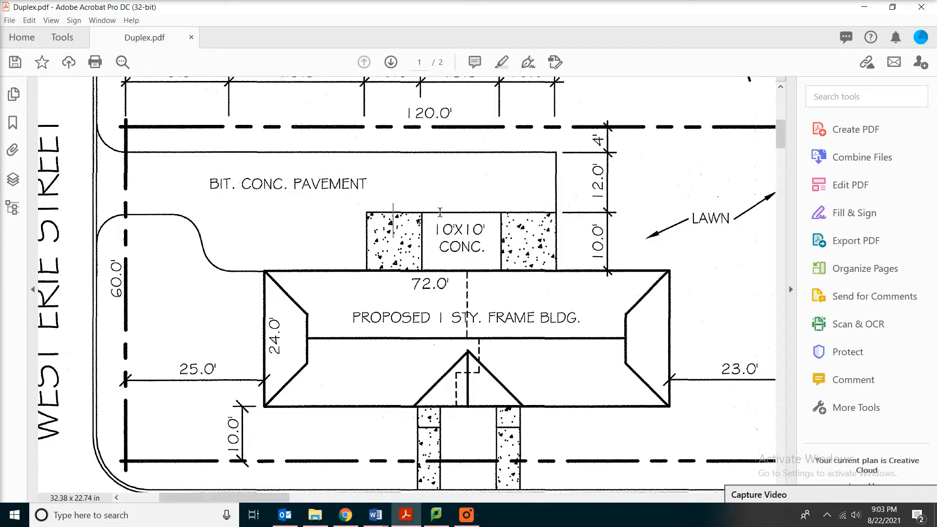
mouse_move(469, 187)
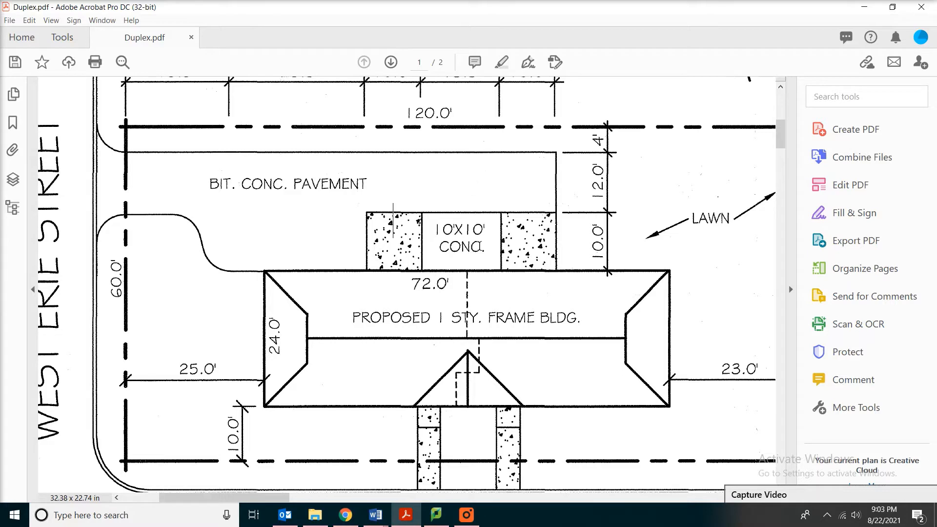
mouse_move(480, 247)
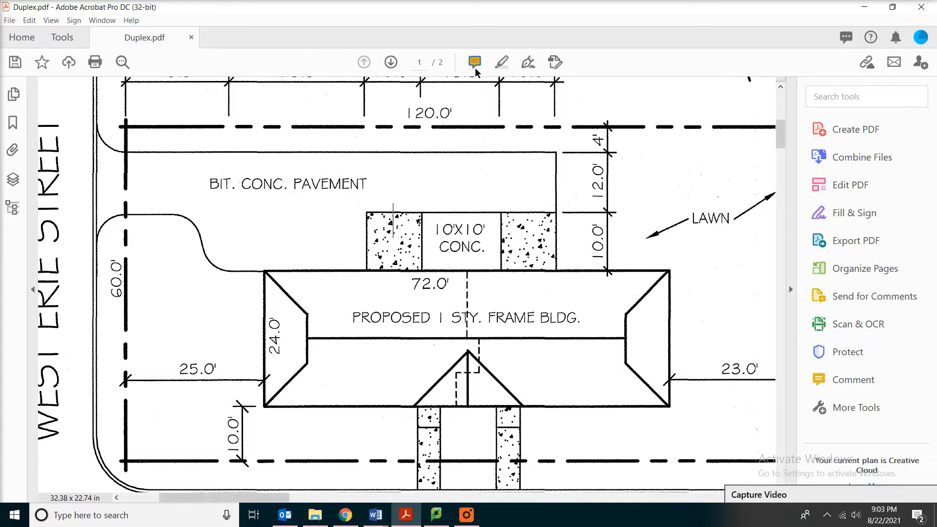
mouse_move(474, 63)
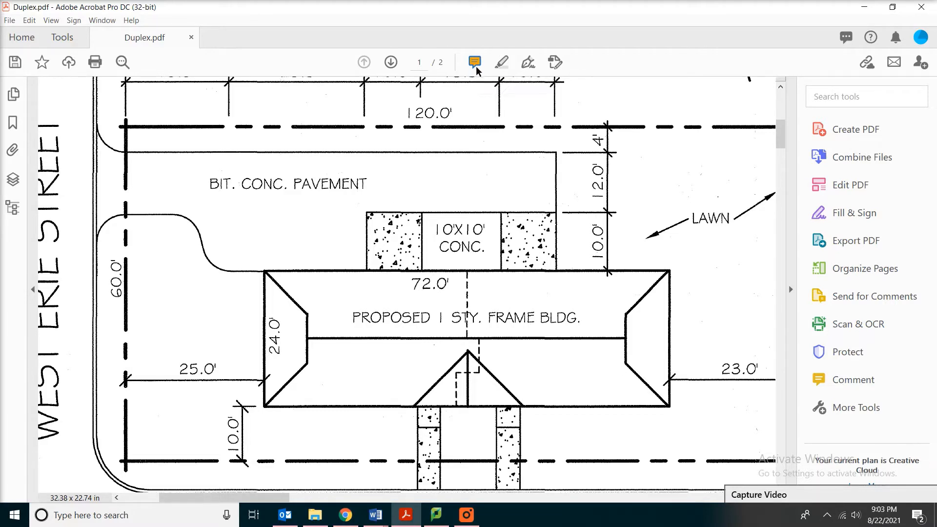
left_click(476, 63)
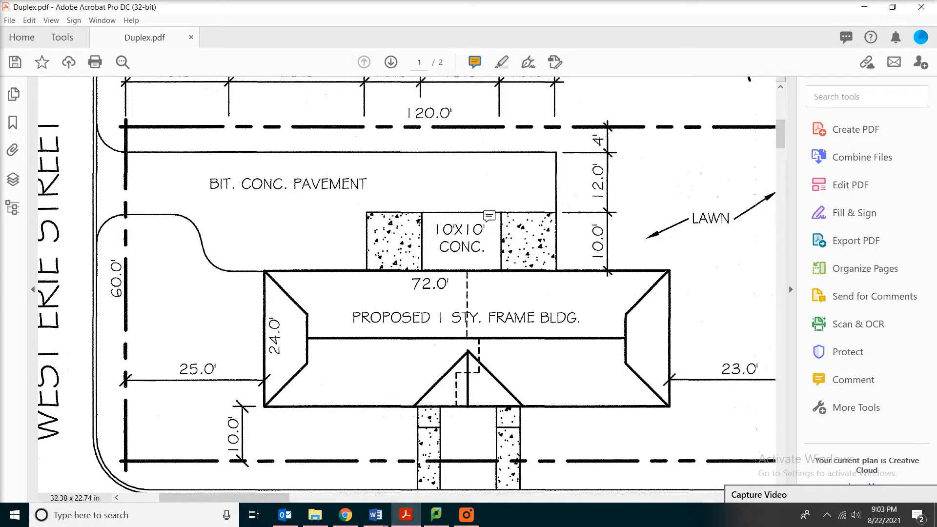
left_click(489, 216)
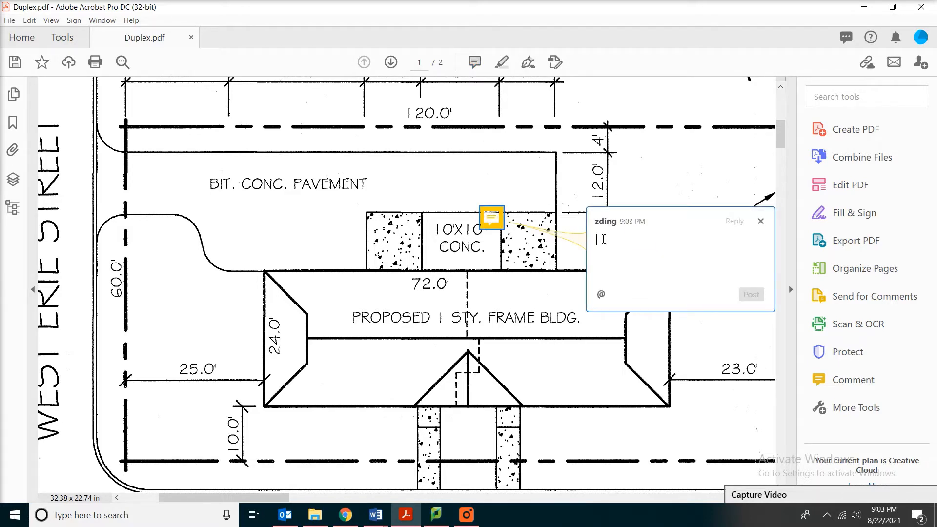
Write 'Please clarify if this was concrete or asphalt.', post the comment and dismiss its popup.
type("P")
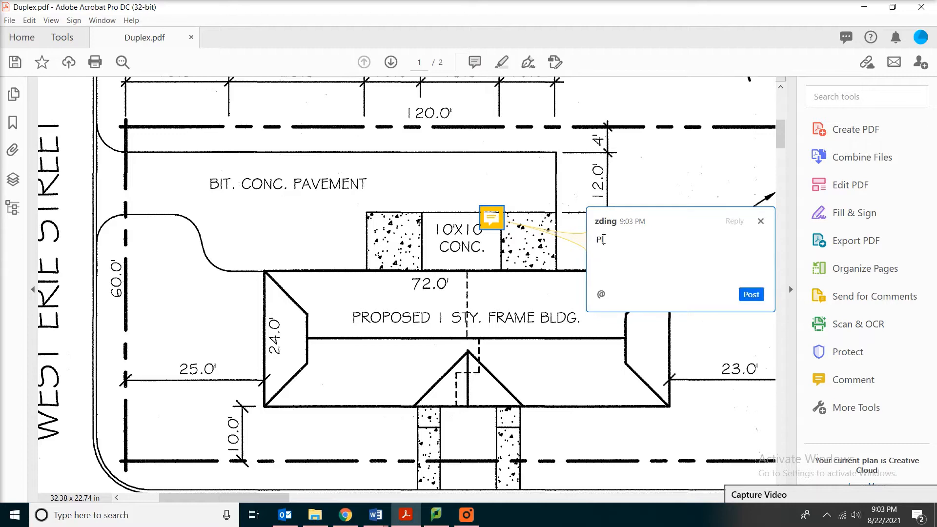
type("lease clarify if this was concrete or")
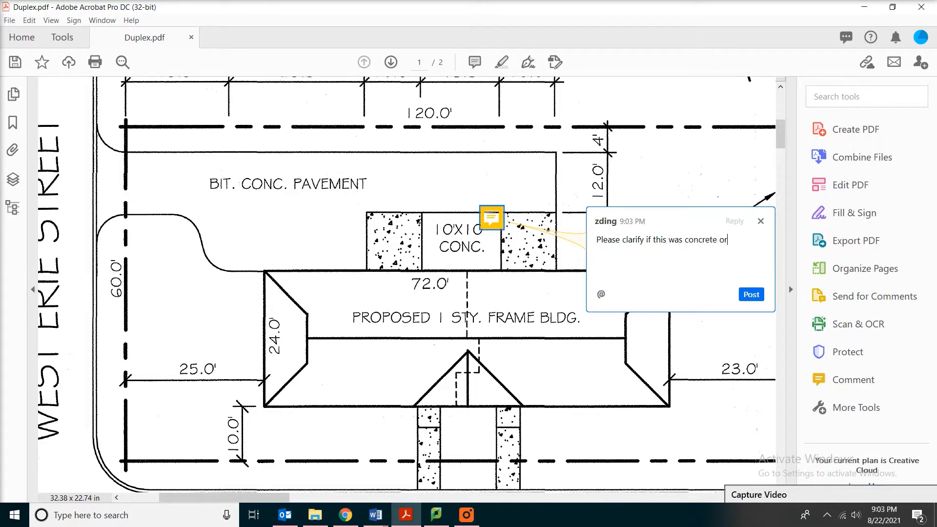
type("asphalt.")
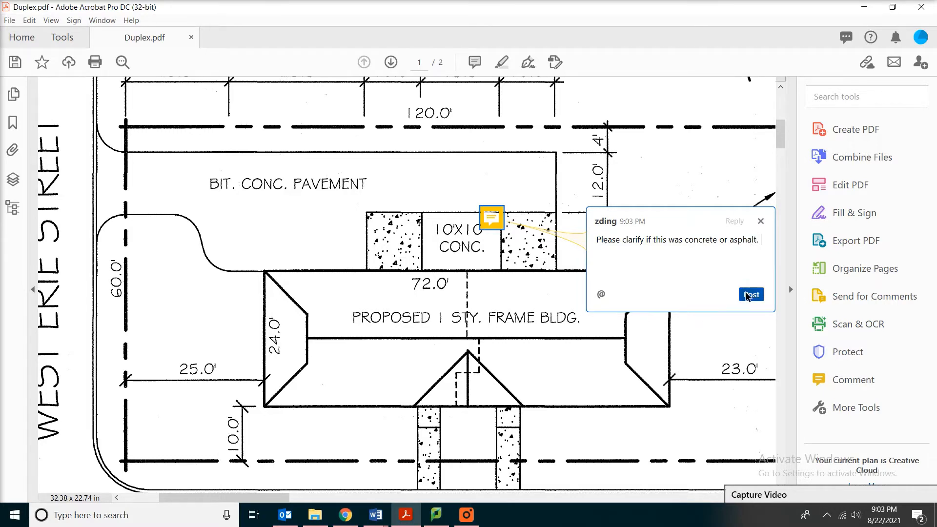
left_click(751, 295)
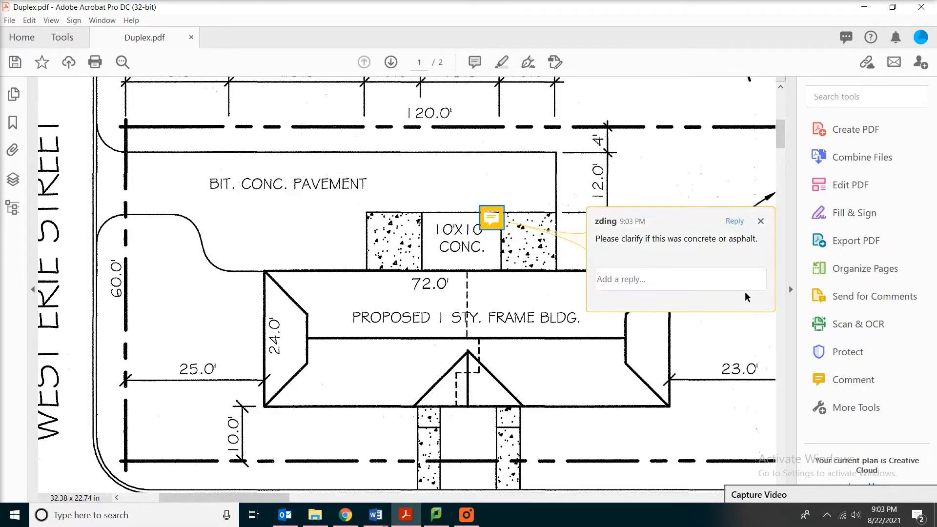
left_click(761, 221)
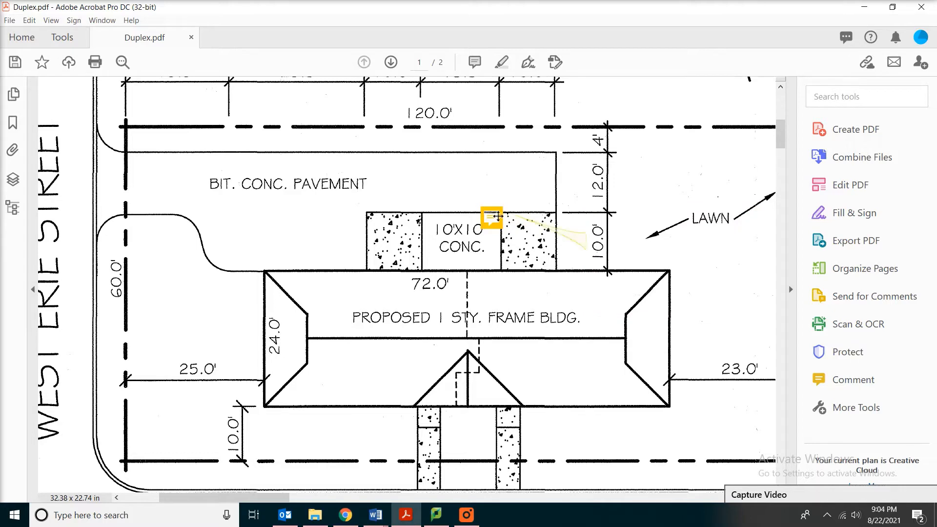
Delete the sticky note so the plan carries no comments.
left_click(491, 217)
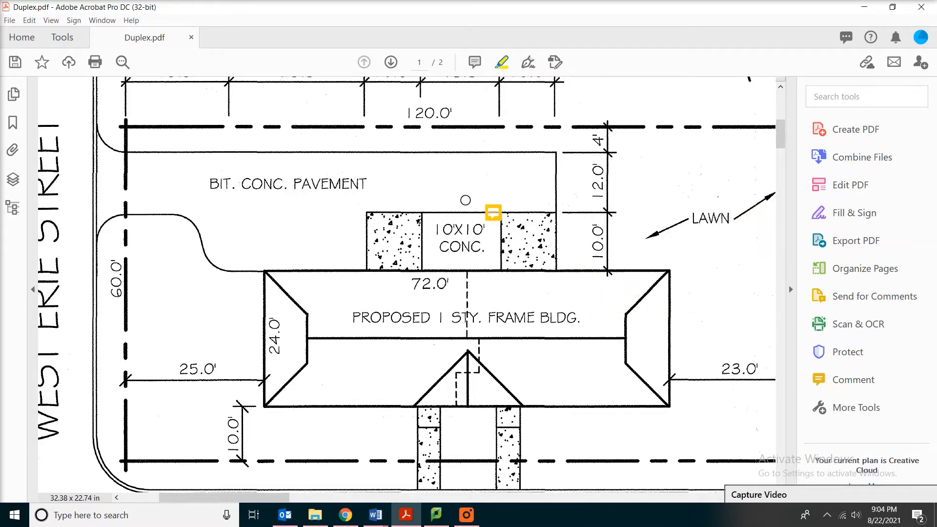
double_click(460, 230)
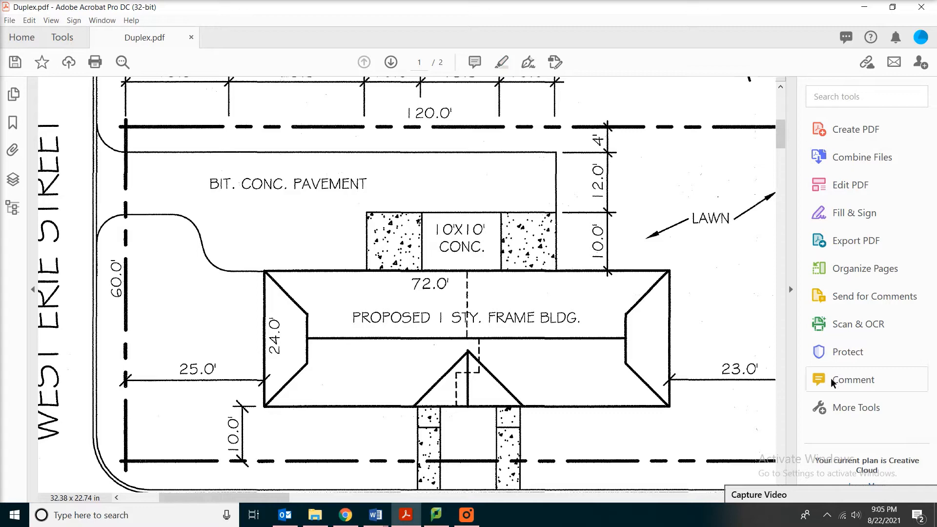
mouse_move(853, 380)
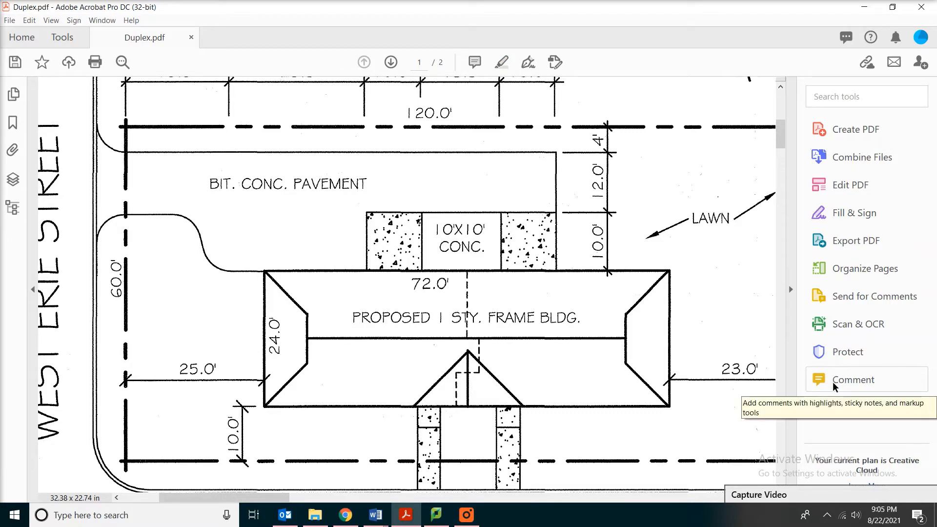
Show the Comment toolbar and list its Drawing Tools markup shapes.
left_click(853, 380)
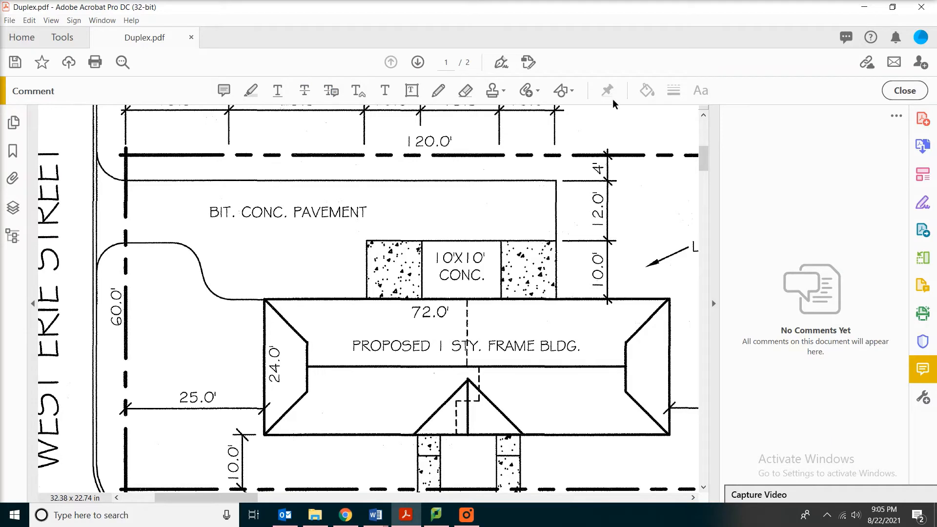
mouse_move(223, 90)
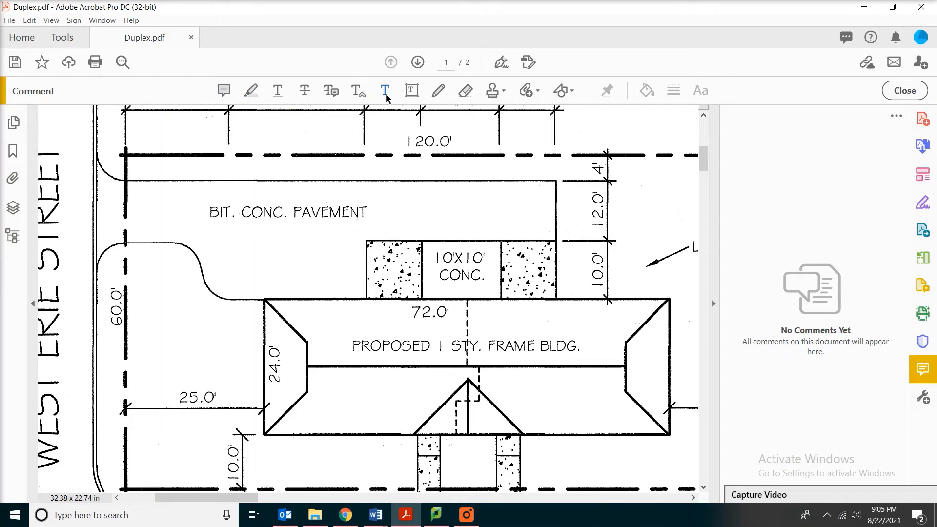
mouse_move(411, 89)
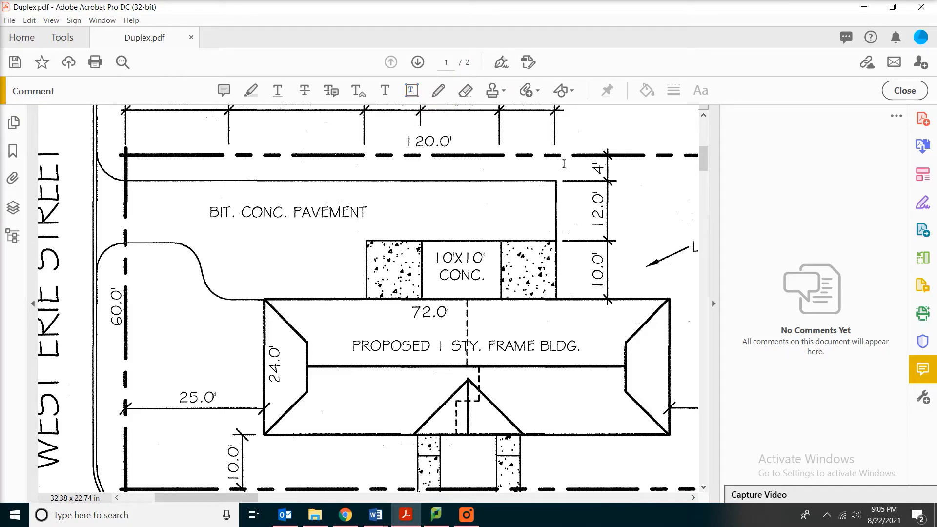
left_click(562, 90)
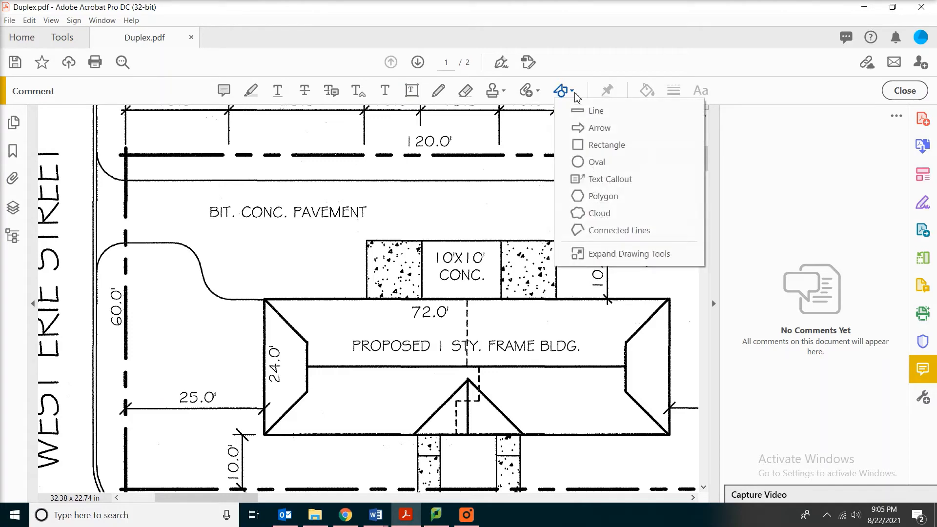
mouse_move(610, 178)
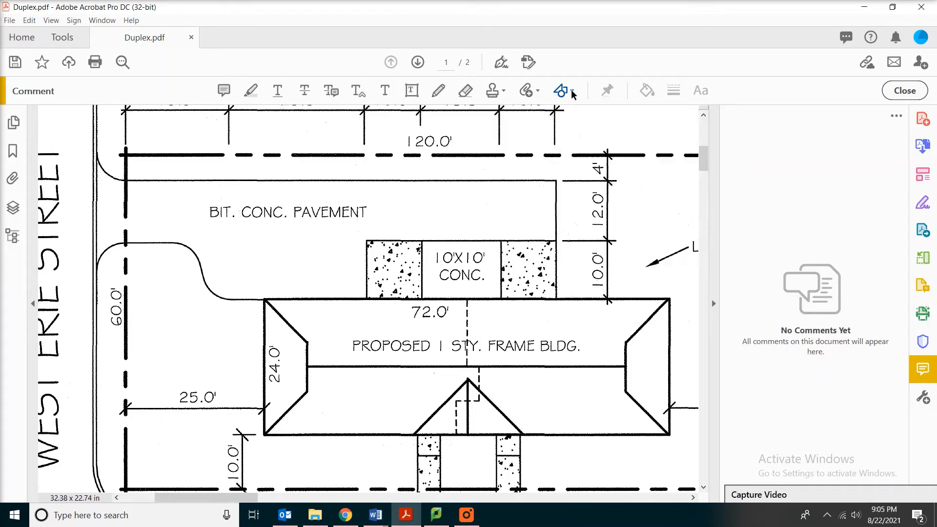
left_click(560, 90)
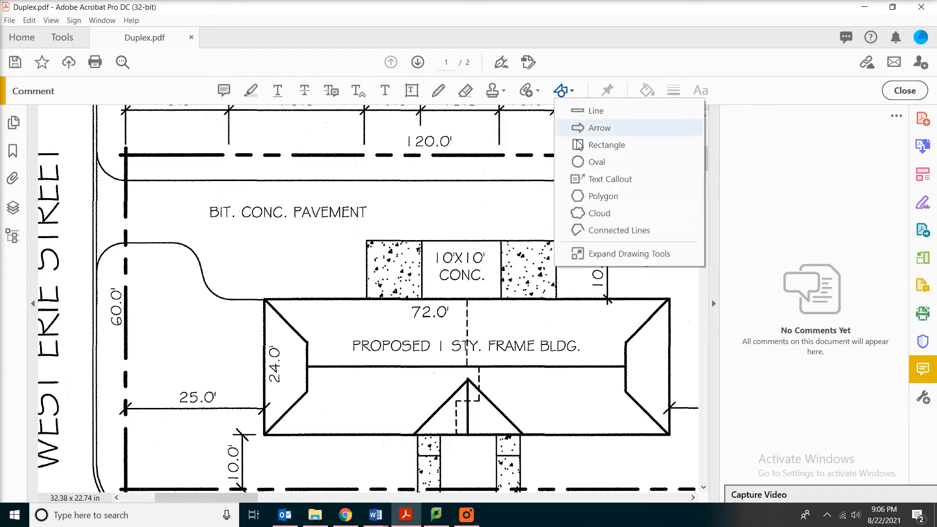
mouse_move(609, 179)
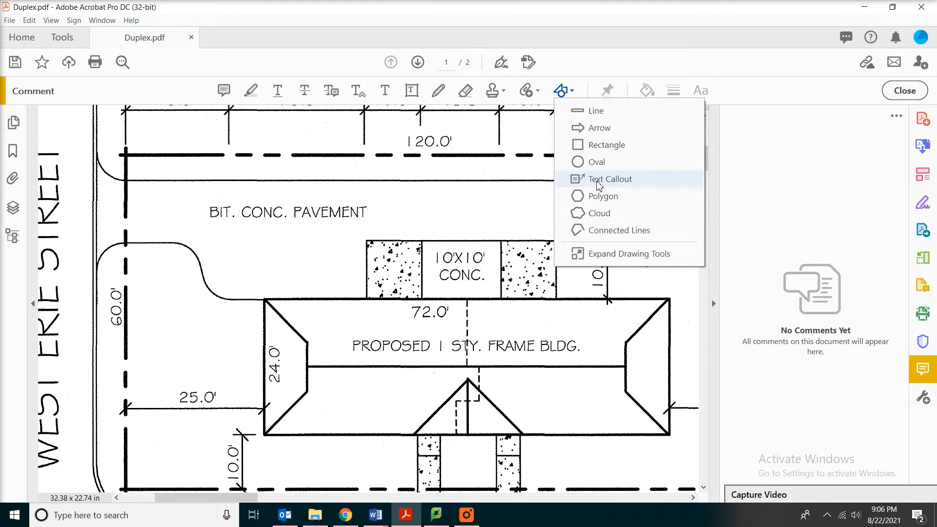
Place a red Text Callout near the CONC pad asking whether it was concrete or asphalt.
left_click(609, 179)
type("Please clarify if this was concrete or asphalt.")
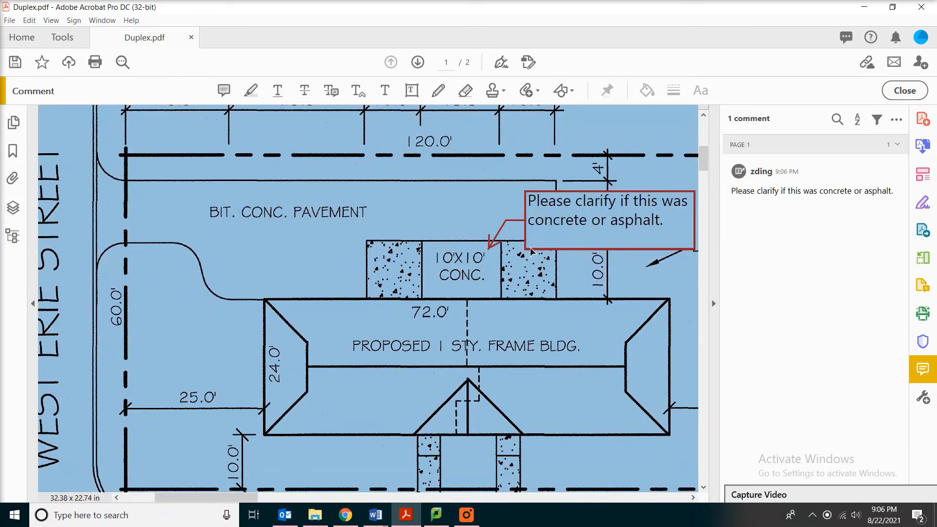
left_click(607, 220)
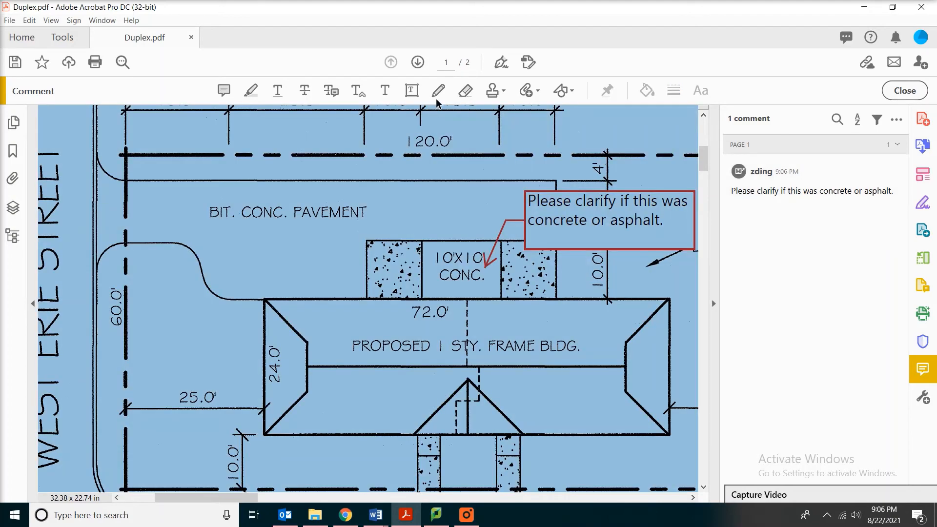
mouse_move(437, 90)
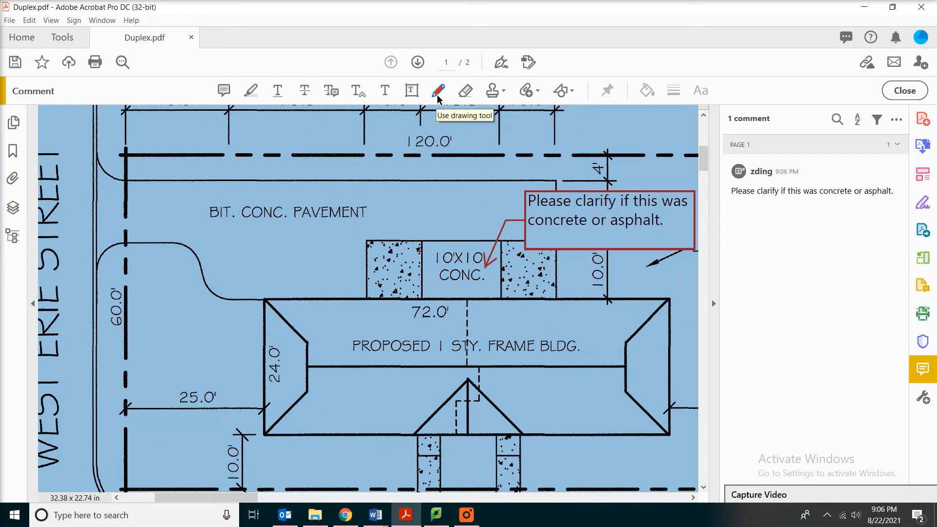
left_click(560, 91)
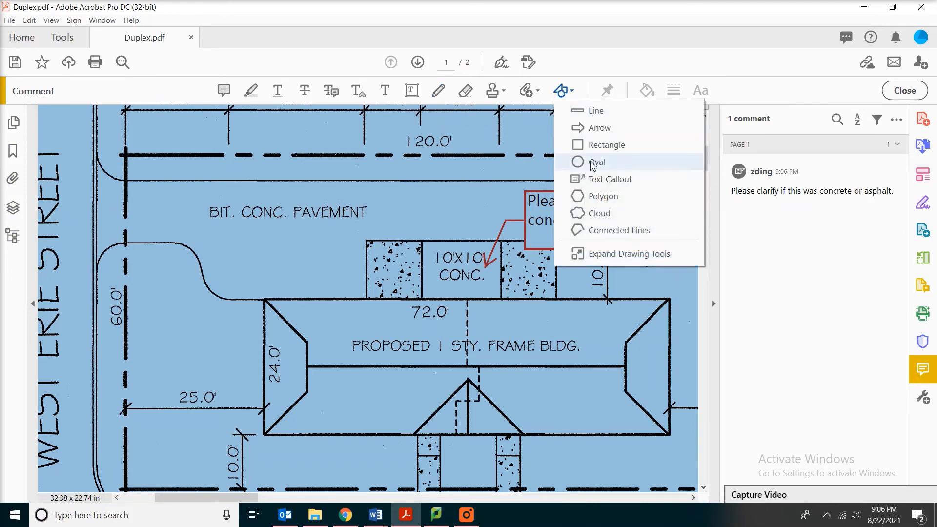